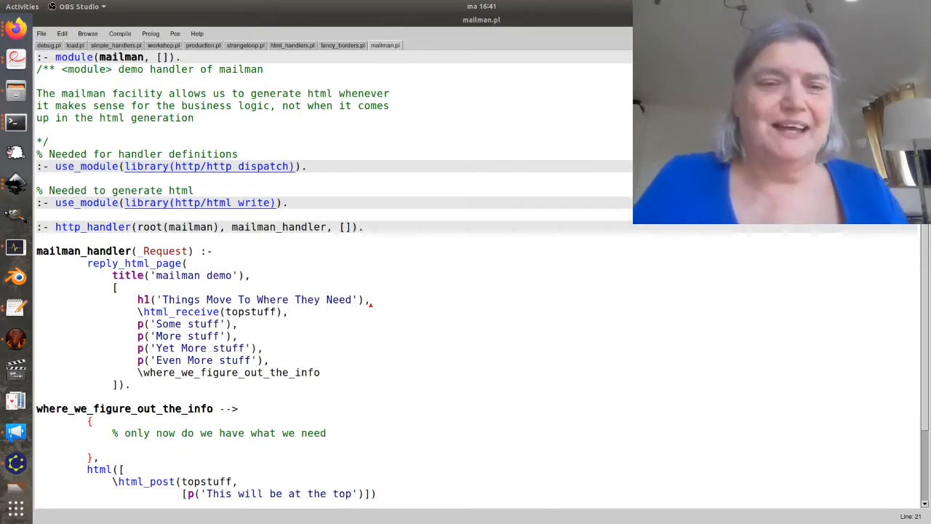
pyautogui.moveTo(450, 297)
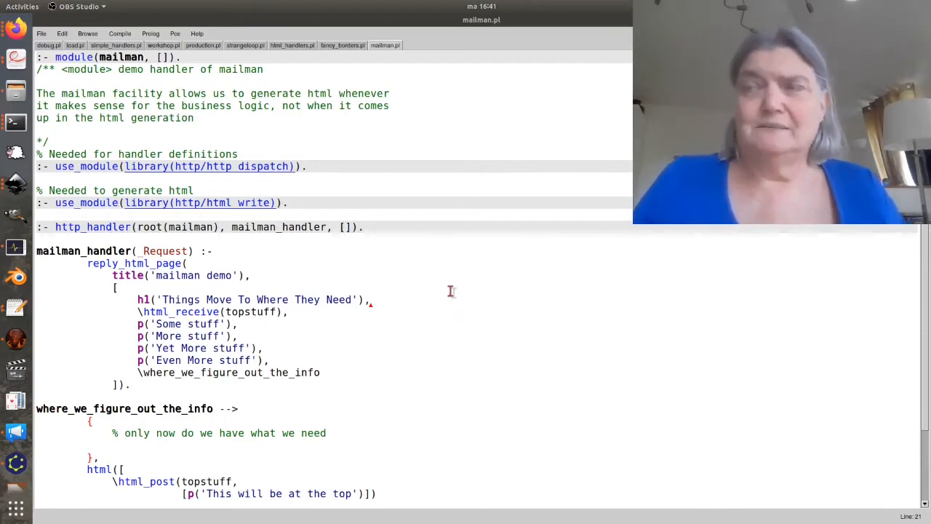
pyautogui.moveTo(448, 285)
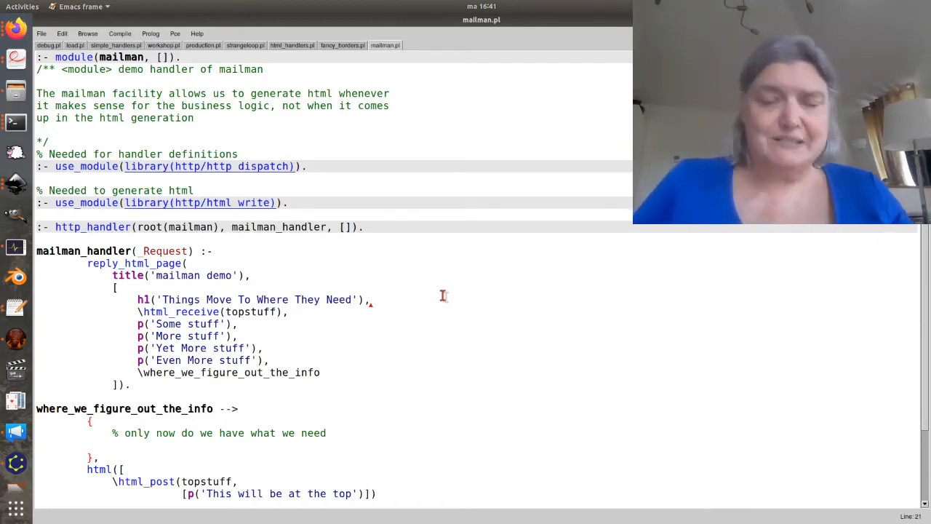
pyautogui.moveTo(357, 340)
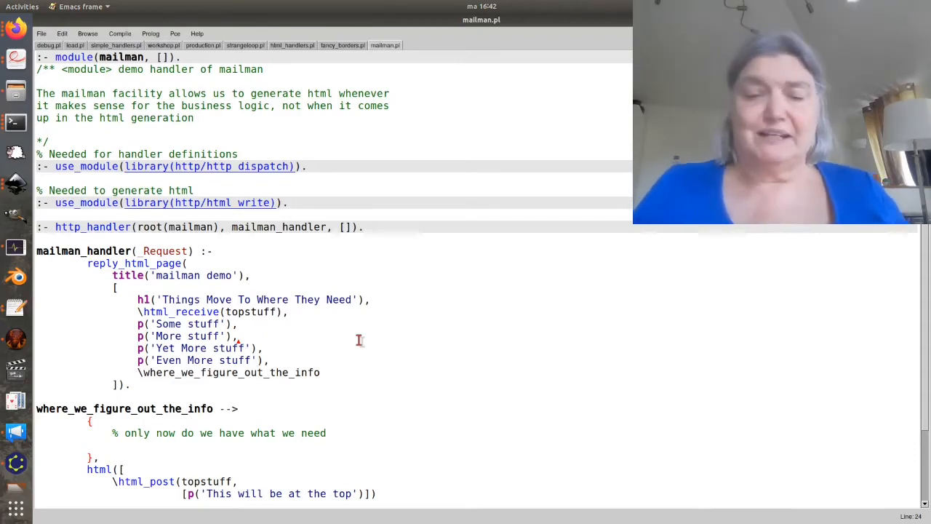
pyautogui.moveTo(274, 327)
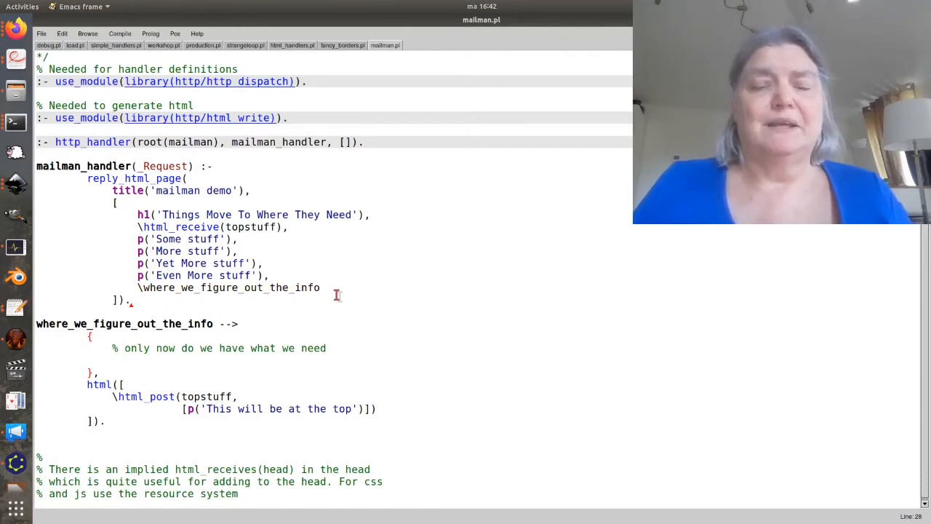
pyautogui.moveTo(352, 313)
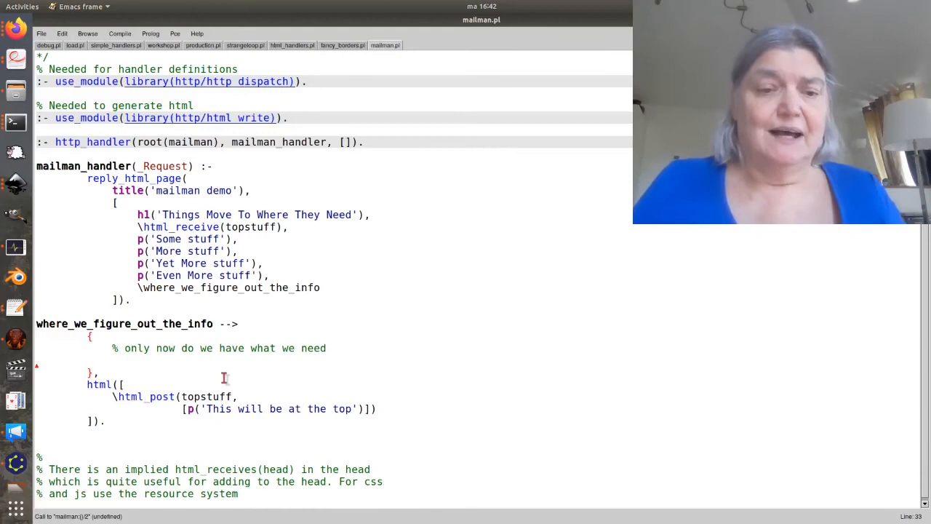
pyautogui.scroll(3)
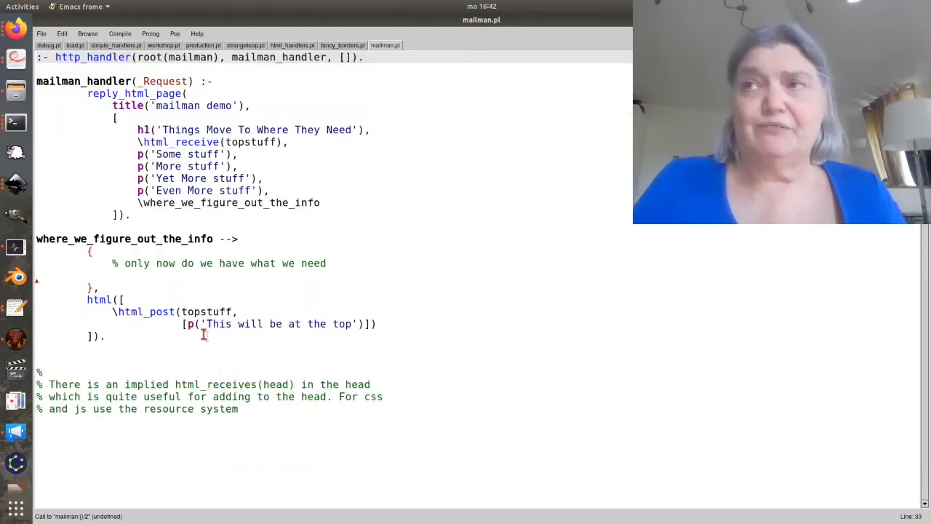